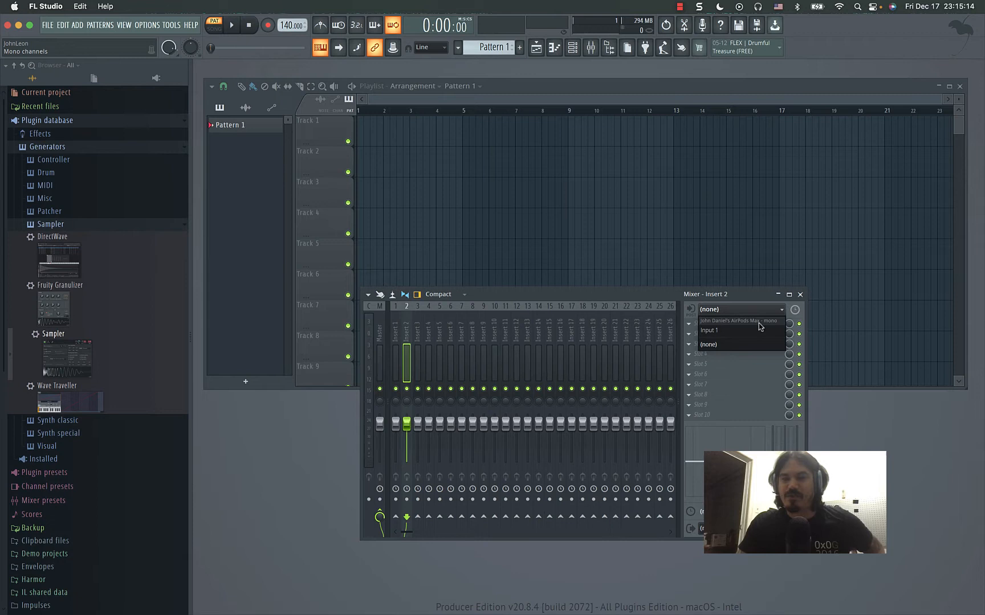
mouse_move(744, 326)
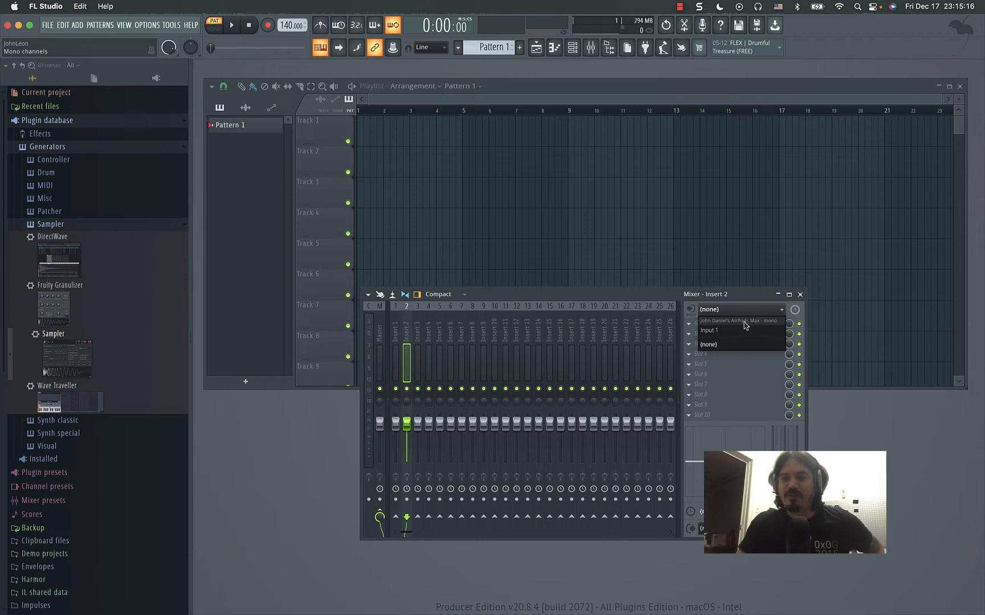
Review the available CoreAudio devices in Audio settings without changing the AirPods Max output.
click(721, 332)
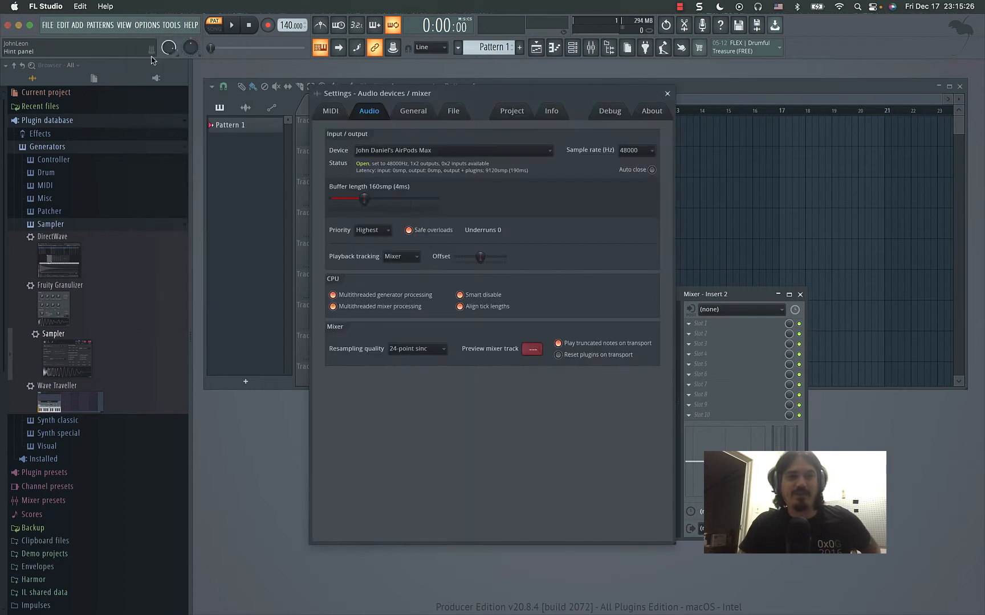
click(453, 150)
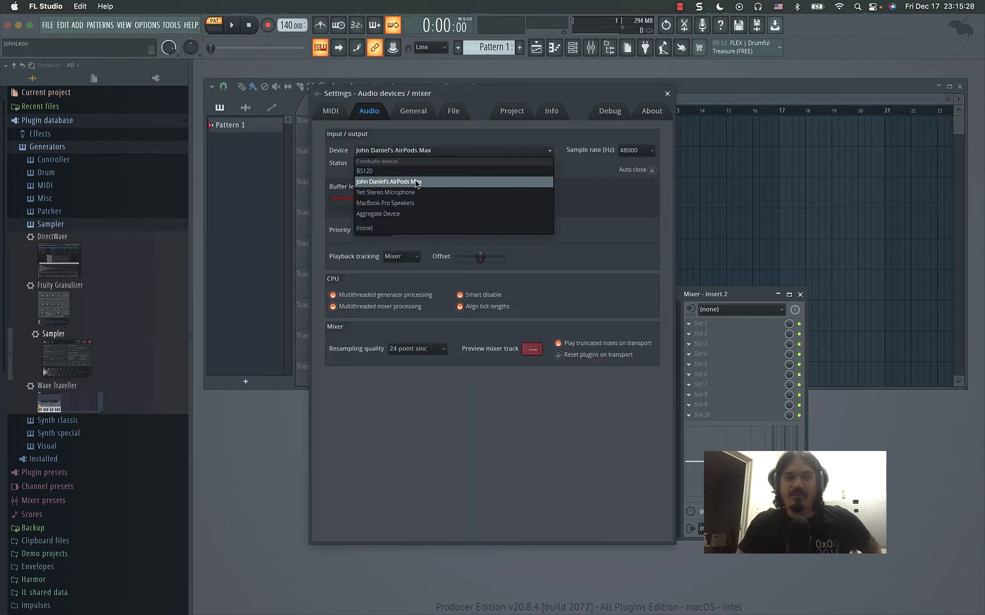
mouse_move(425, 197)
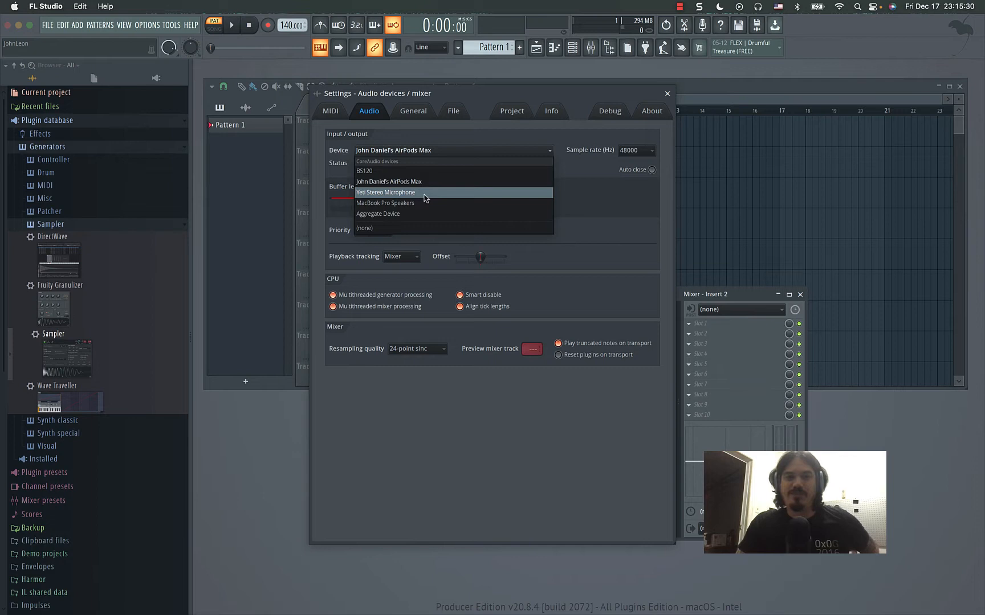
mouse_move(422, 205)
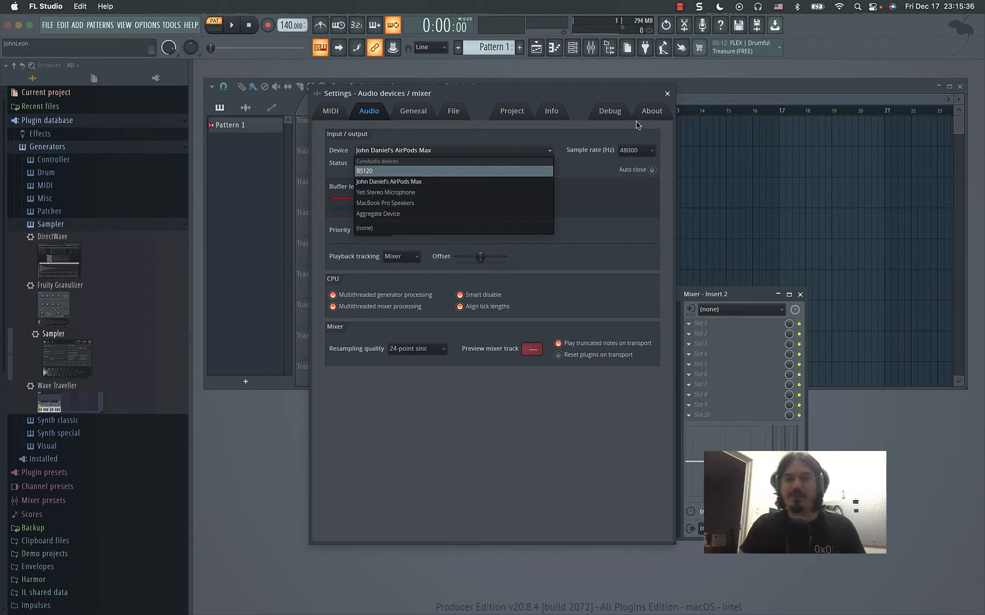
click(667, 94)
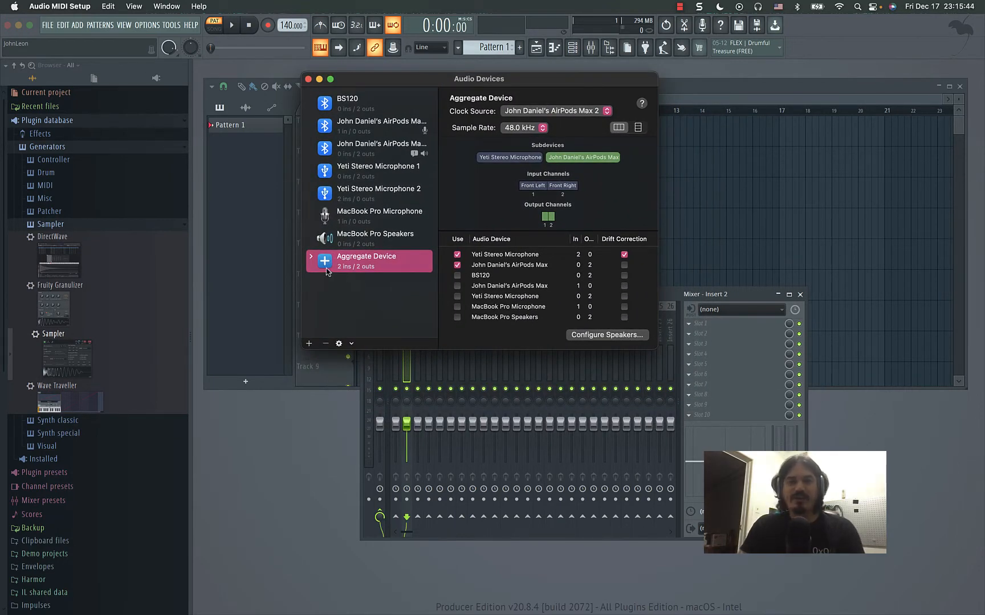
View the Aggregate Device pairing the Yeti Stereo Microphone with the AirPods Max in Audio MIDI Setup.
click(307, 344)
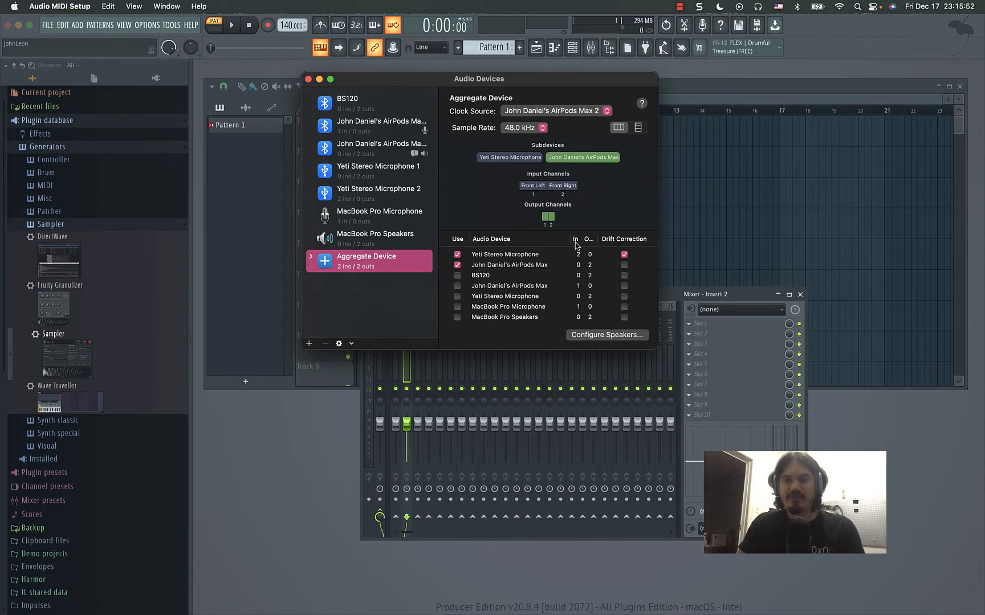
mouse_move(589, 268)
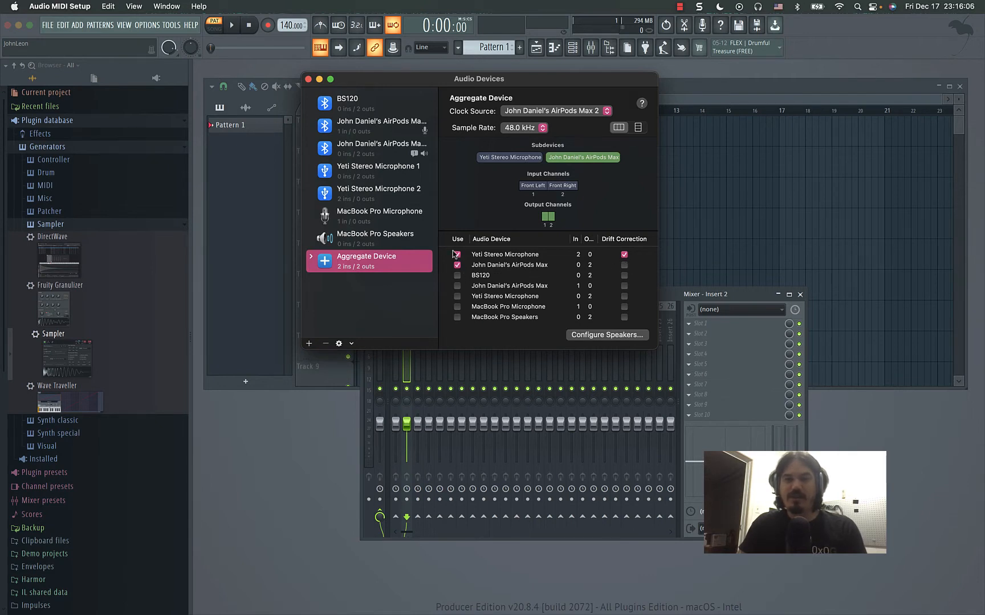
click(458, 266)
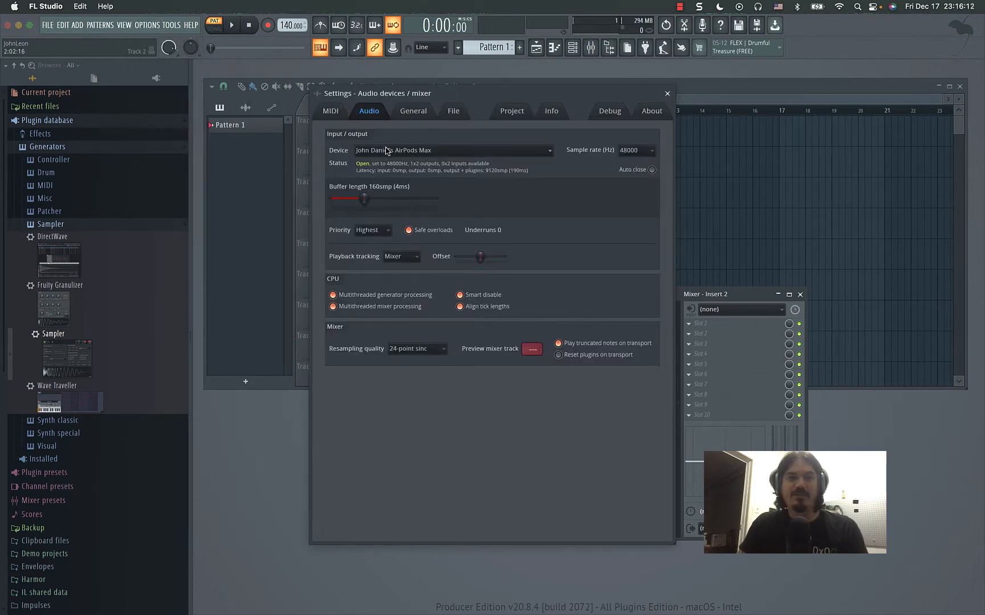
Select the Aggregate Device as audio device, try 44100 Hz, and keep 48000 after the warning.
click(453, 151)
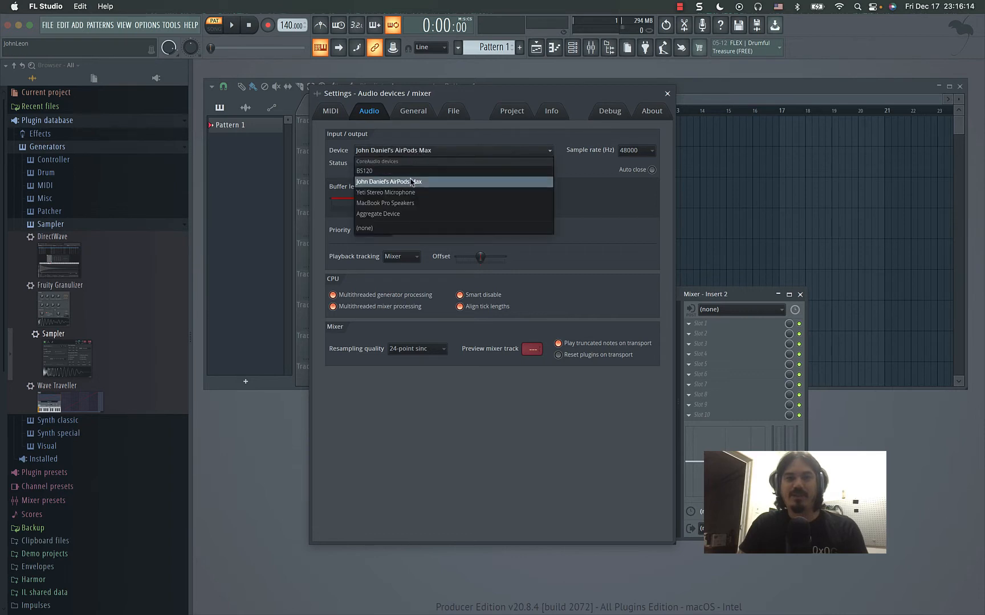
mouse_move(405, 217)
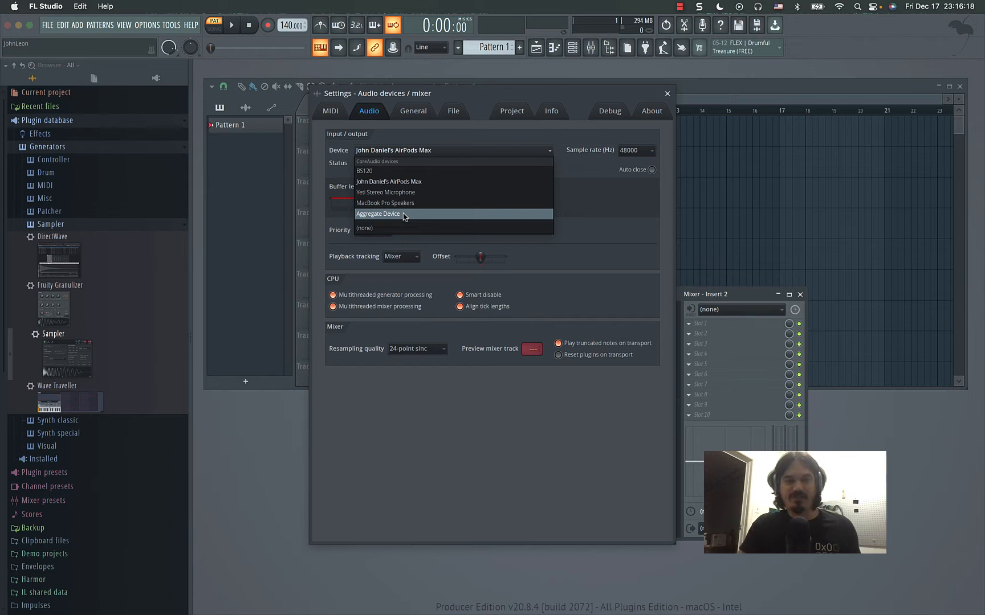
click(378, 214)
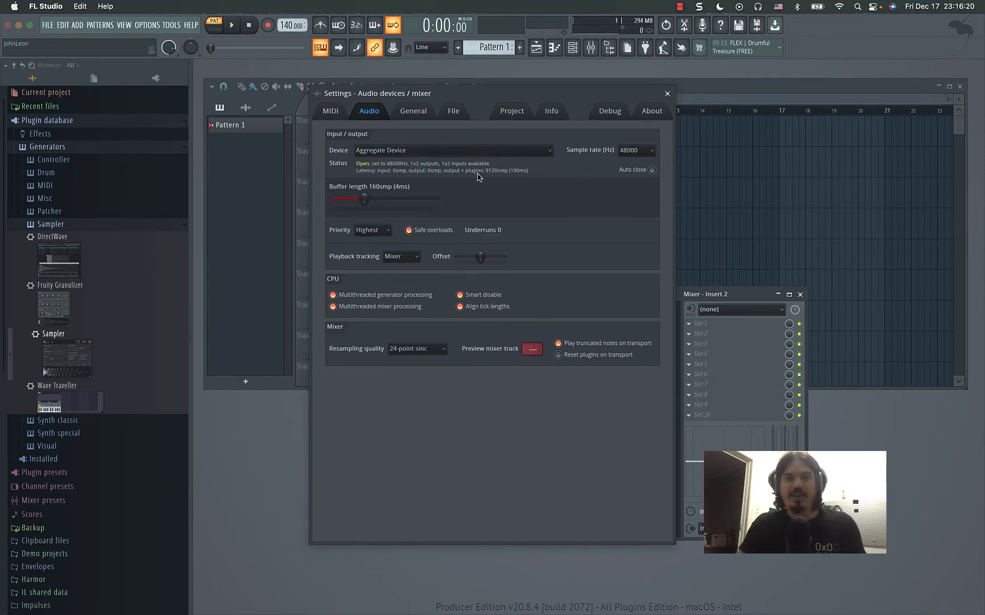
click(636, 151)
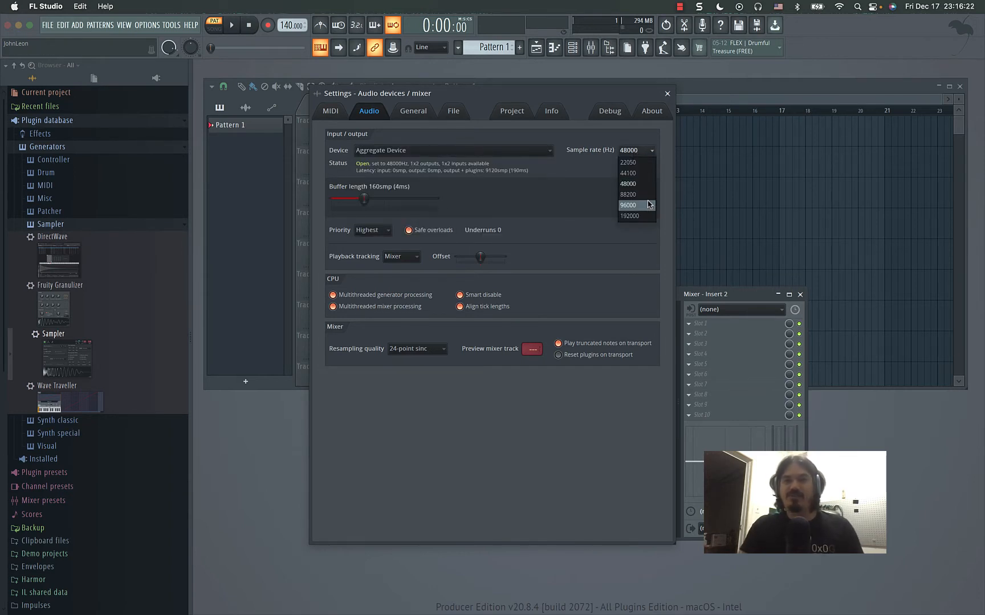
click(627, 183)
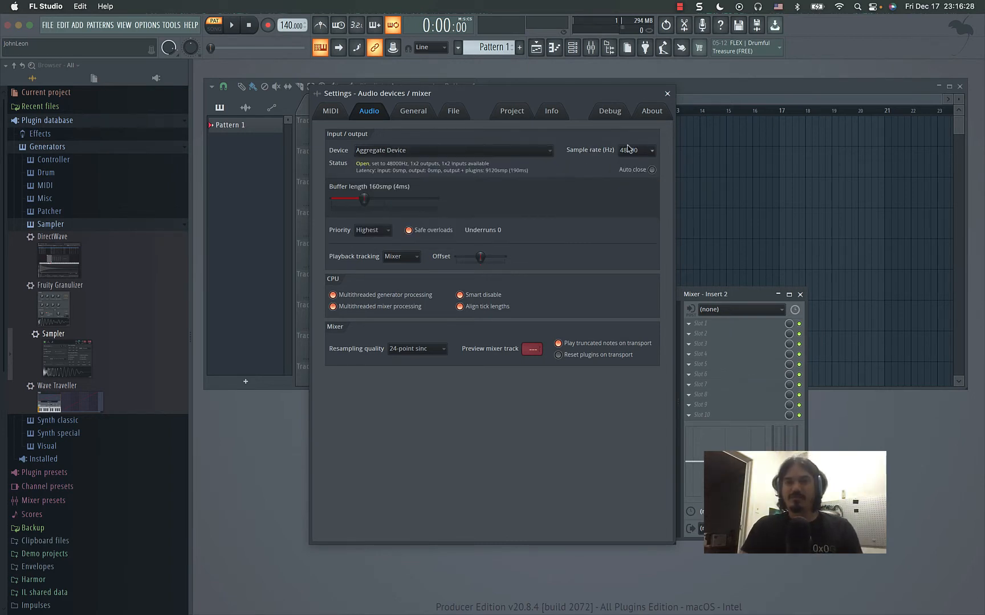
click(652, 151)
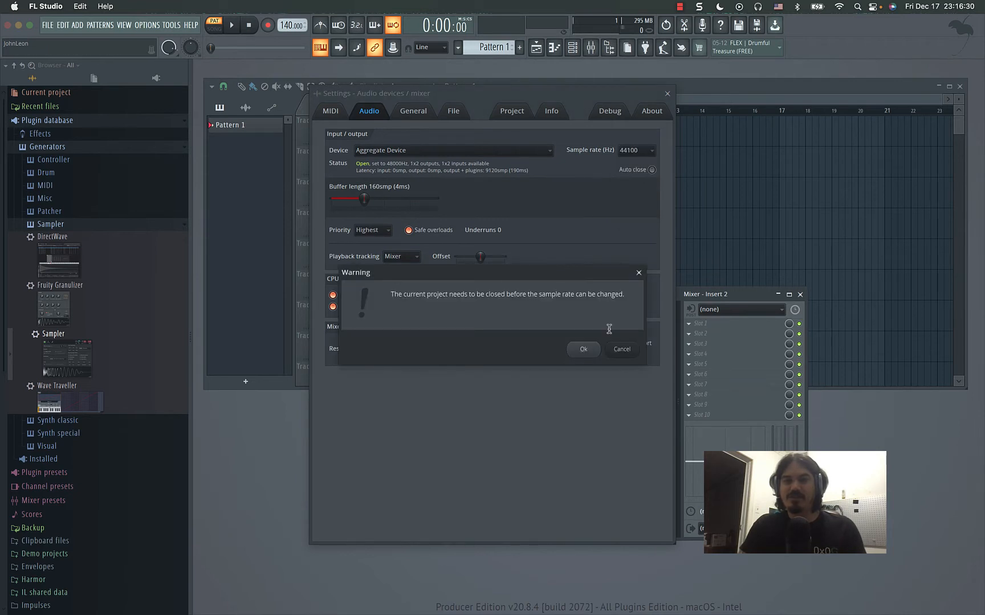
mouse_move(631, 349)
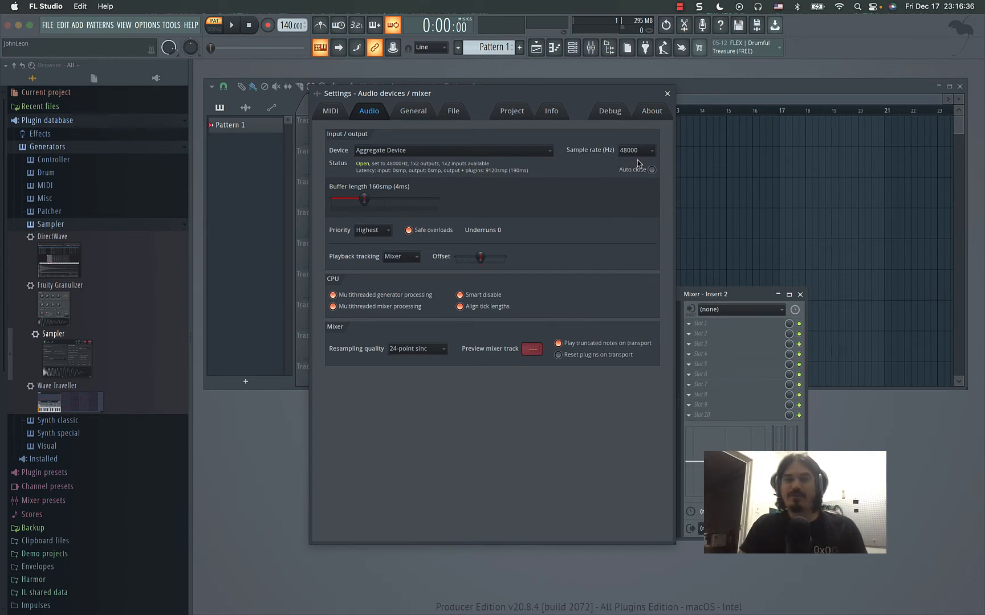
mouse_move(624, 158)
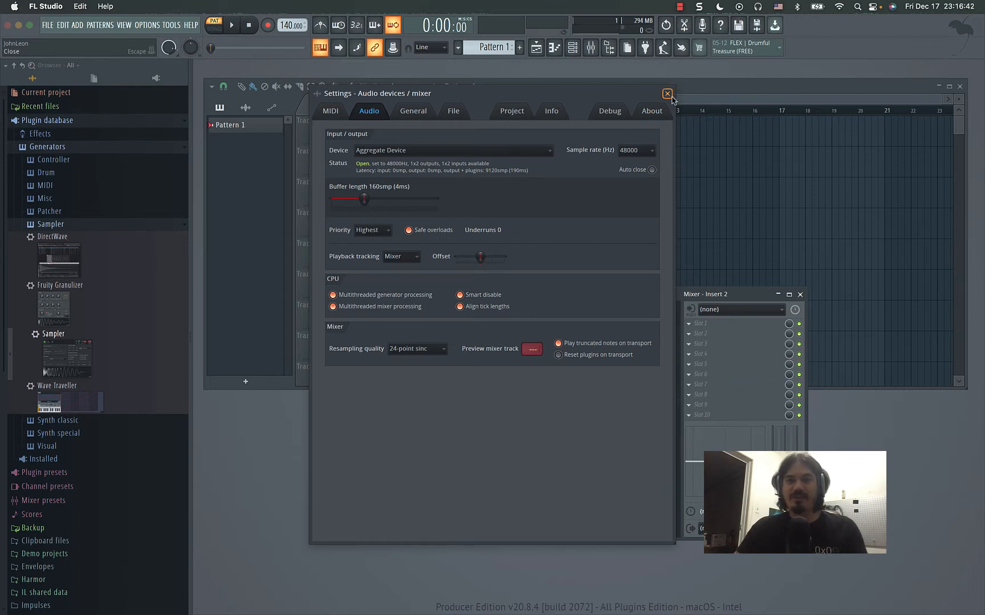
Feed the Mic mixer insert from the Aggregate Device's Front Left – Front Right stereo input.
click(666, 93)
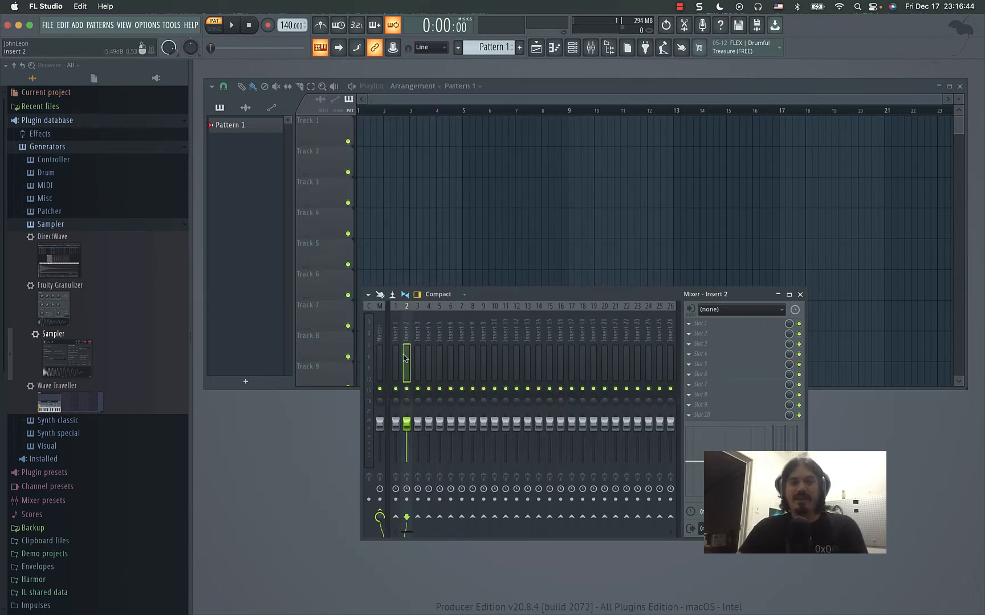
click(394, 359)
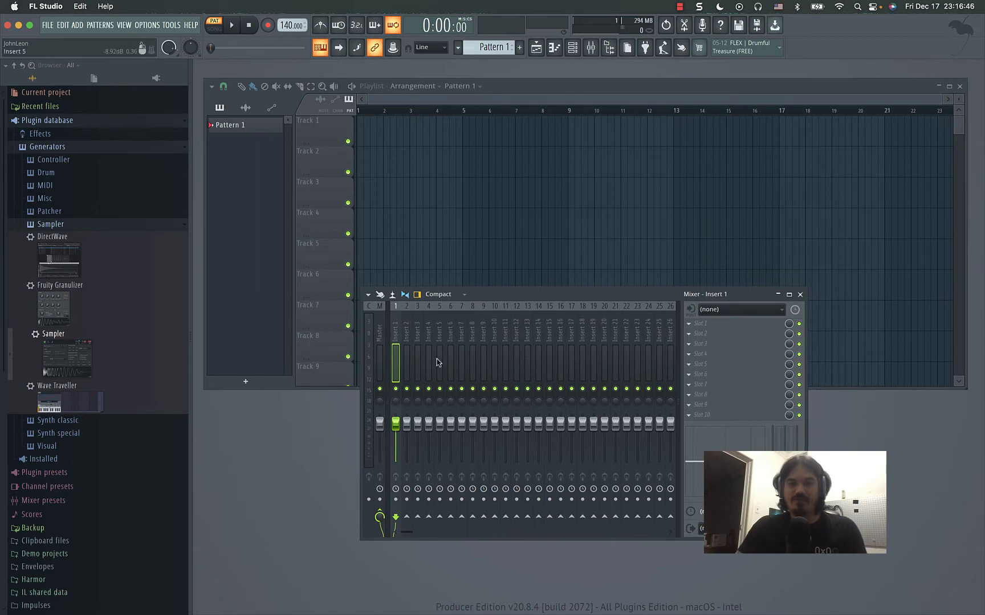
click(417, 360)
text(Mic)
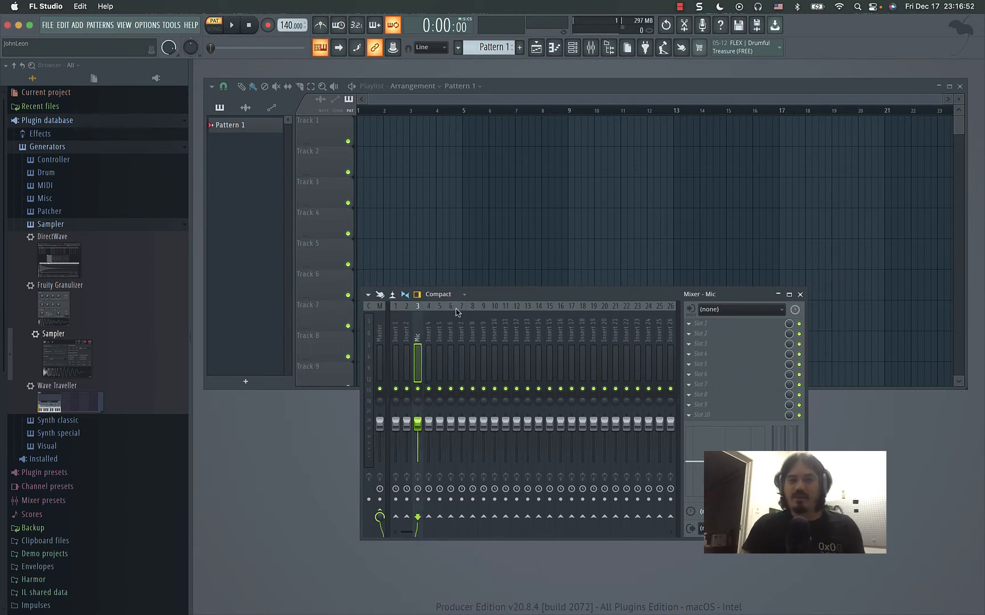
click(741, 310)
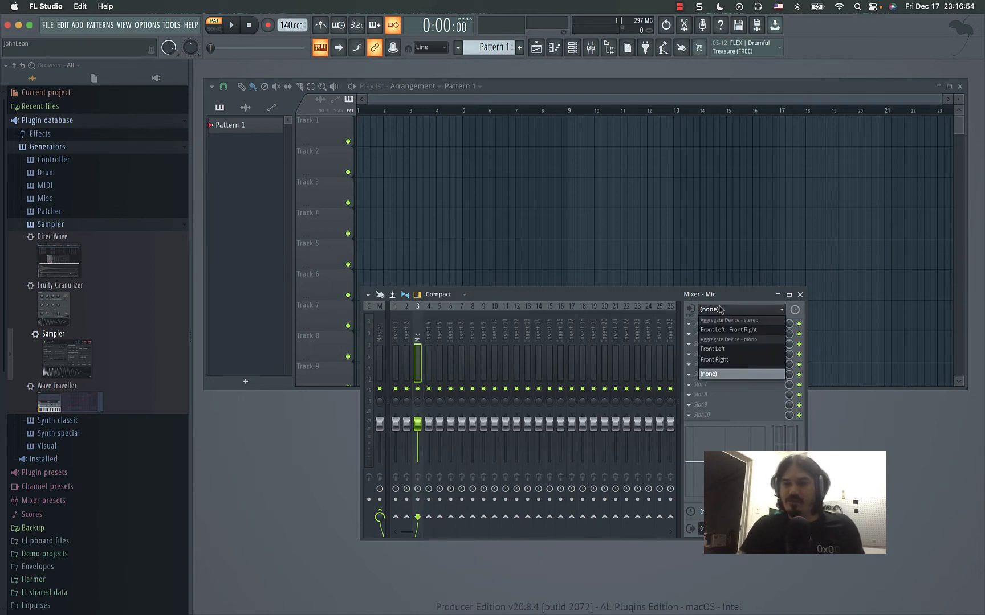
click(715, 360)
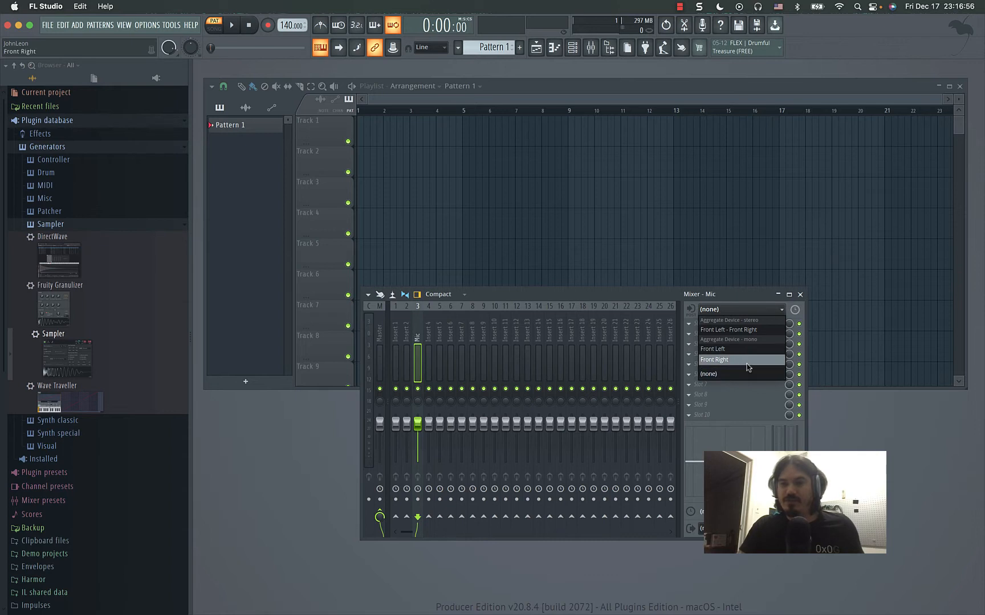
click(730, 329)
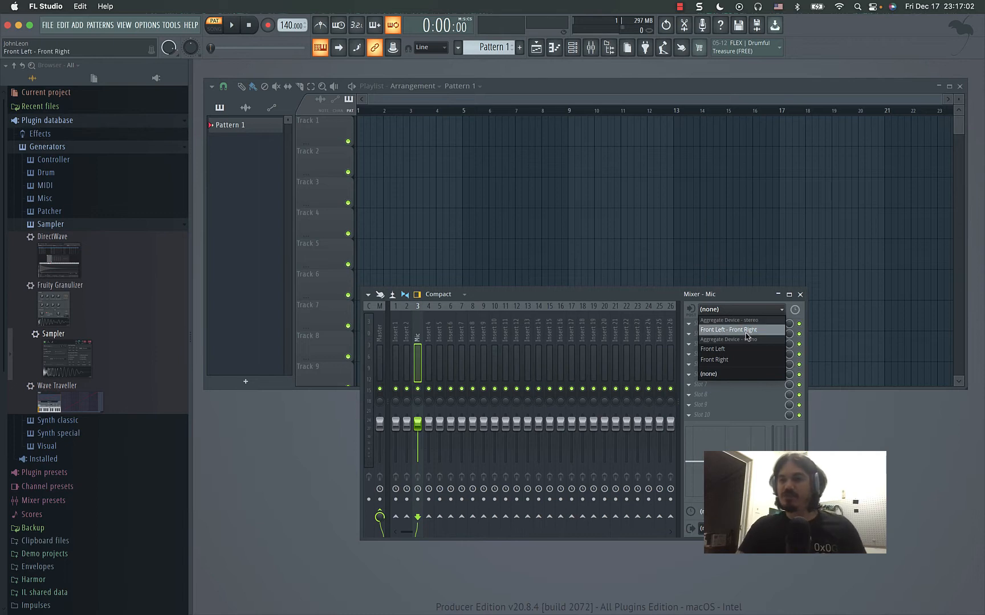
click(728, 330)
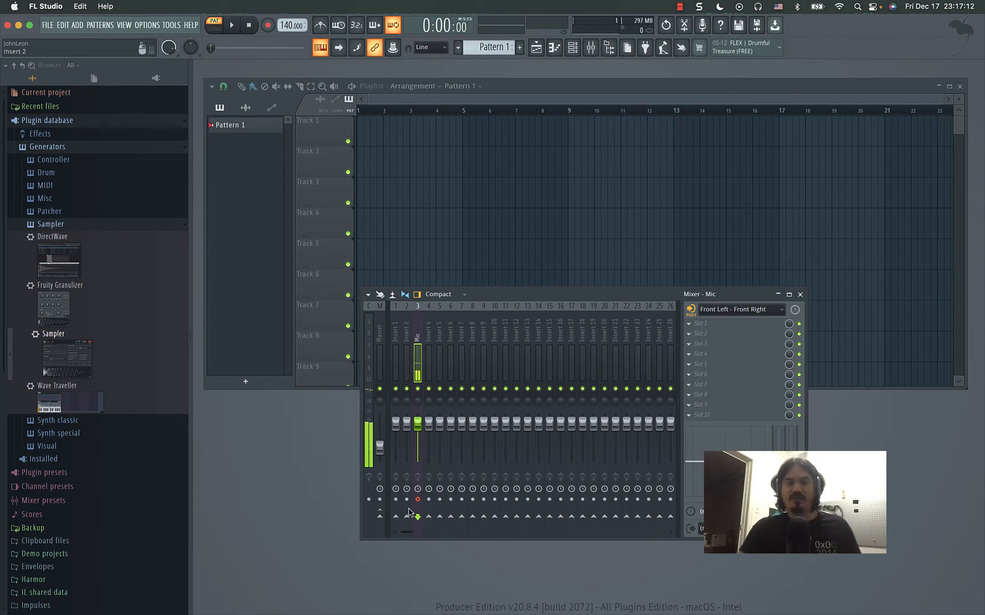
mouse_move(378, 518)
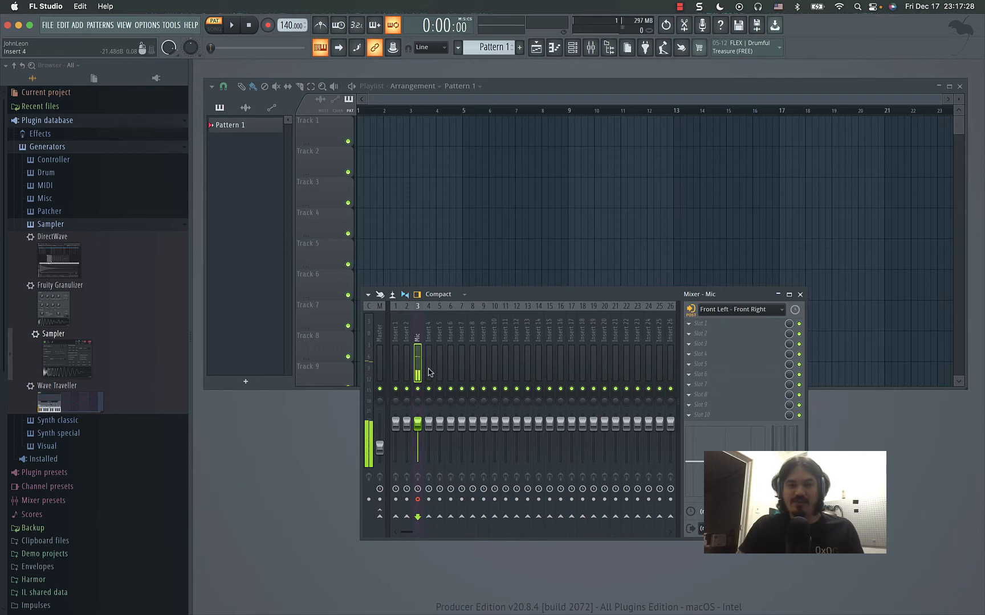
Route the Mic insert's audio into mixer insert 4.
click(429, 363)
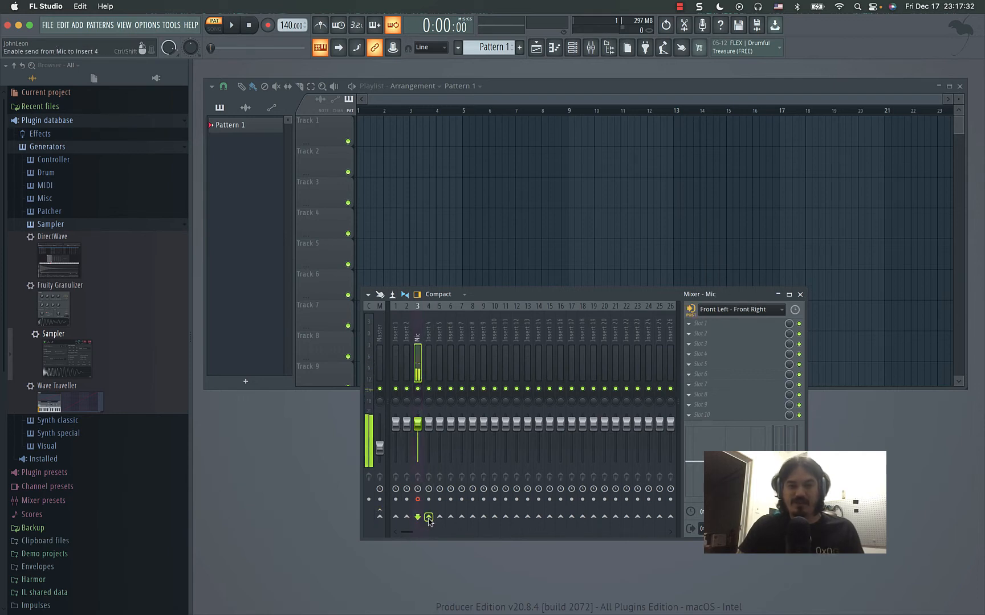
click(429, 348)
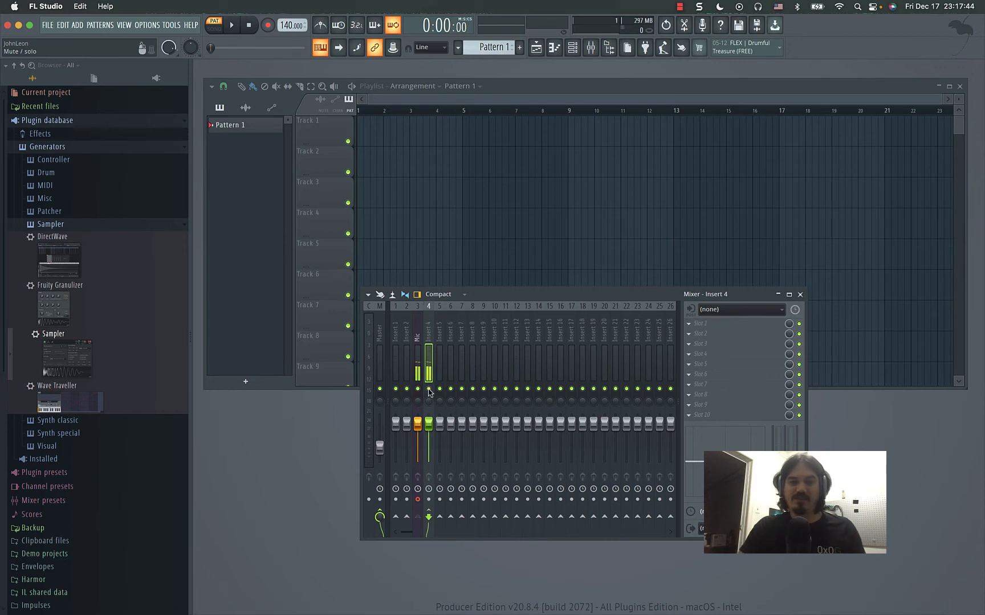
click(429, 346)
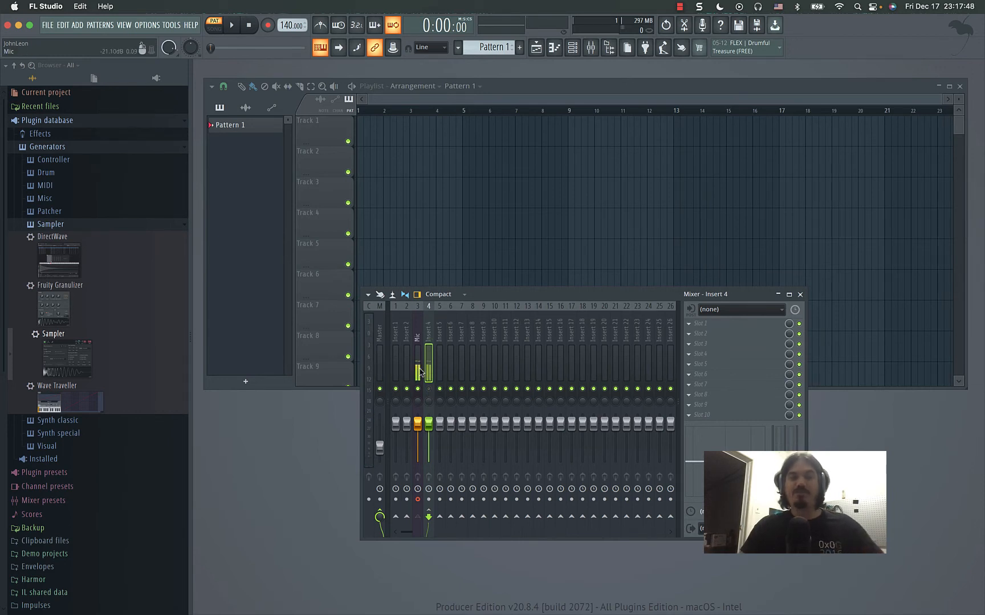
Rename insert 4 to Listen and bring the playlist forward.
right_click(429, 339)
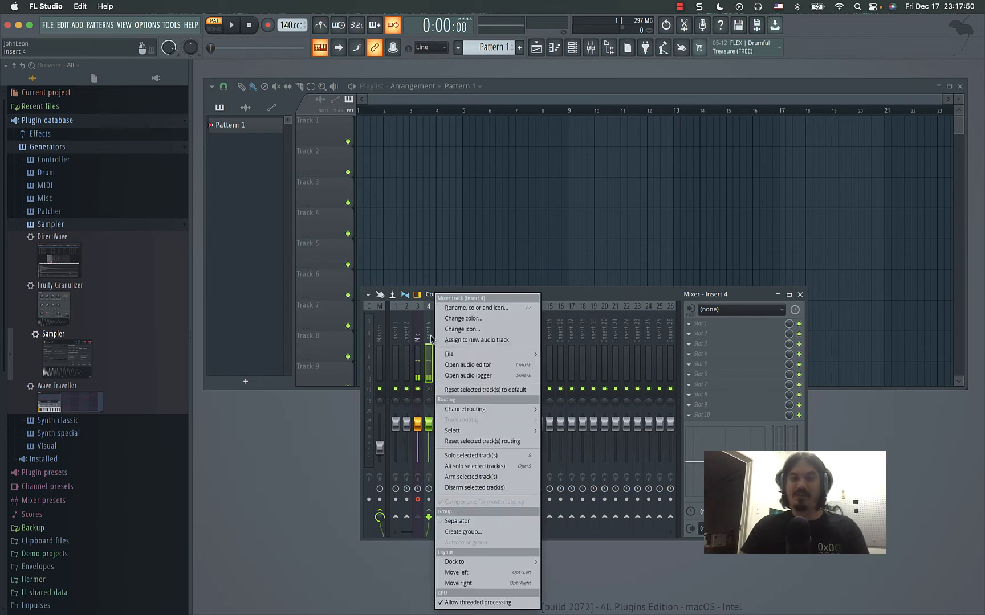
mouse_move(476, 340)
text(Listen)
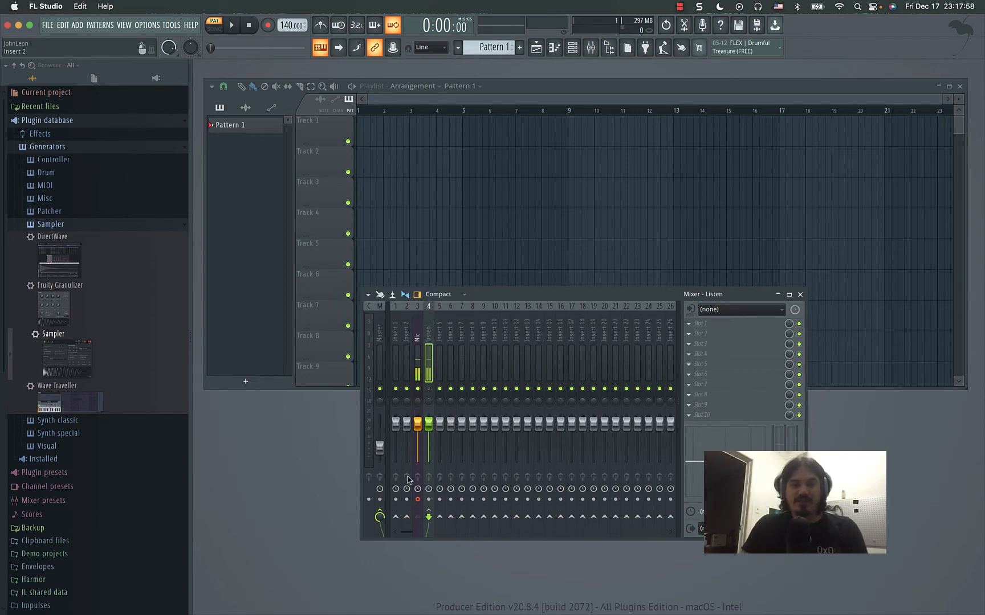
click(417, 501)
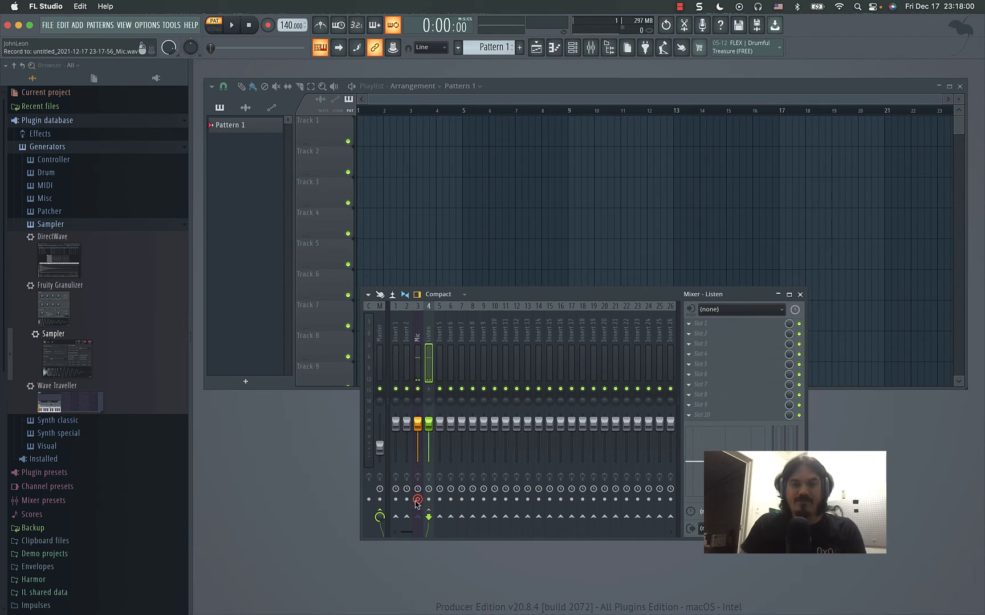
click(417, 345)
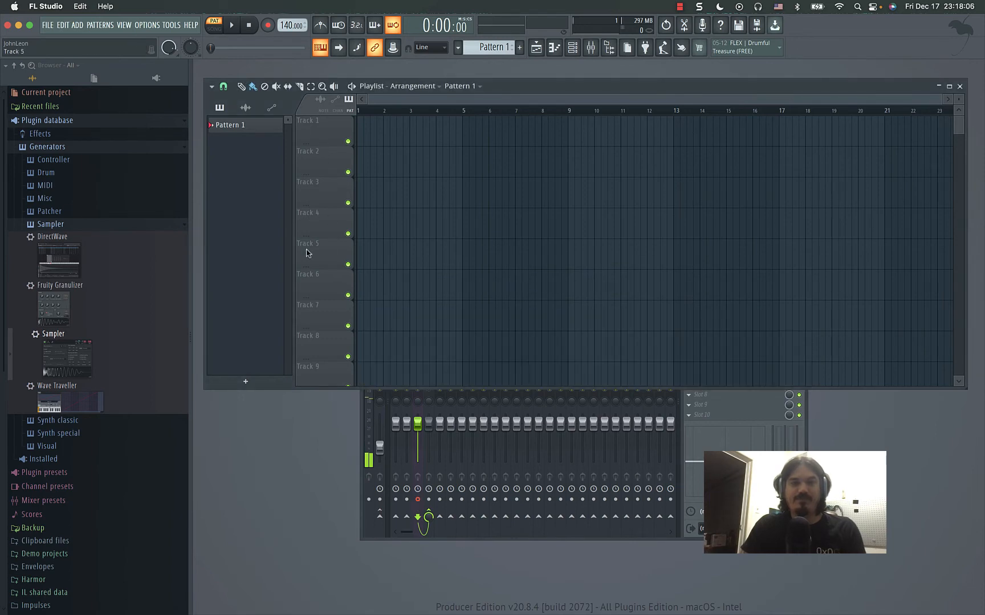
Make playlist Track 2 an audio track fed by the 3. Mic insert.
right_click(308, 151)
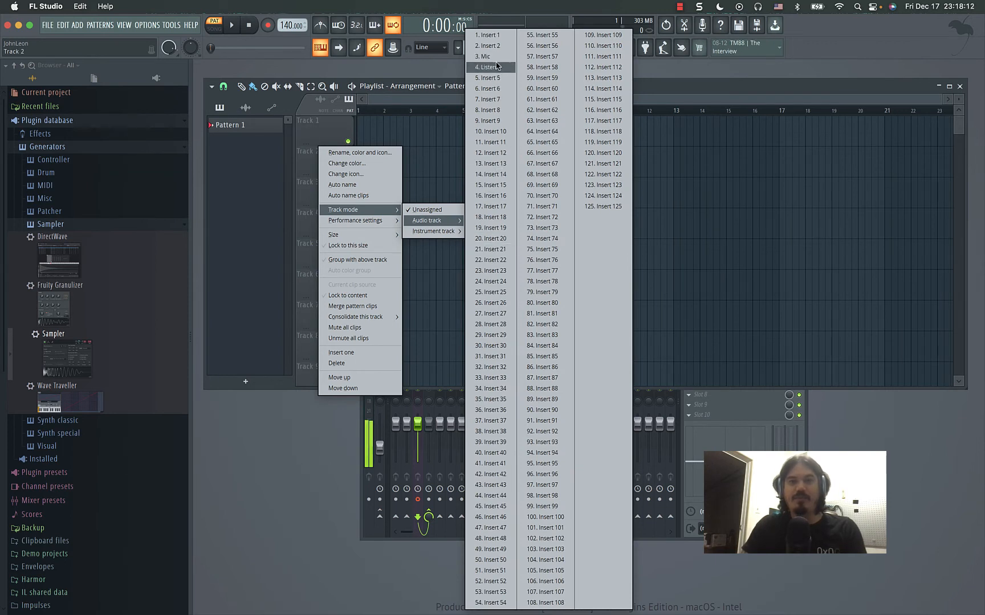
mouse_move(491, 57)
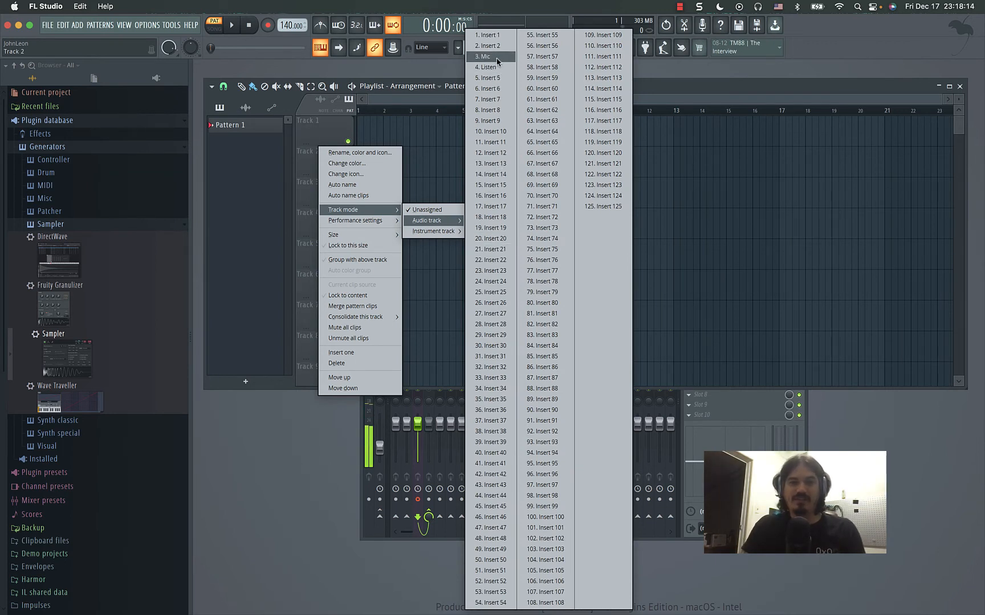
click(427, 221)
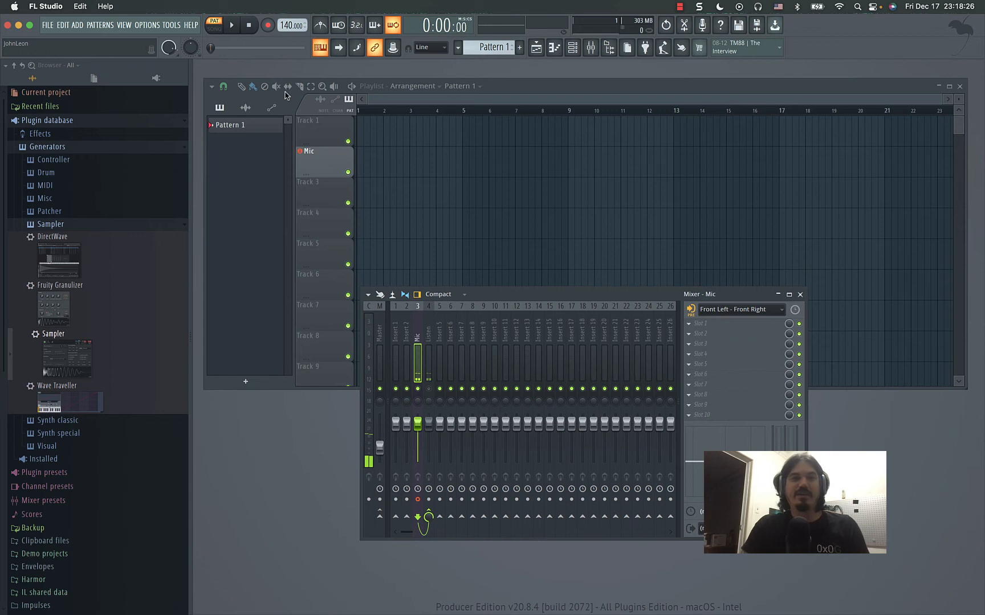
mouse_move(266, 28)
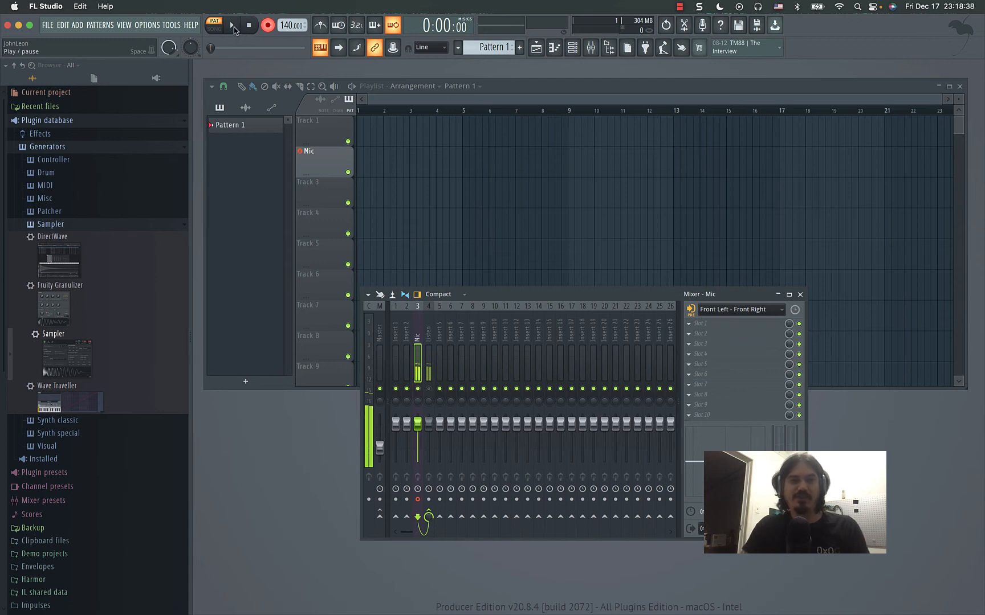
Record several microphone takes onto the Mic playlist track, then disable loop recording for a longer take.
click(233, 25)
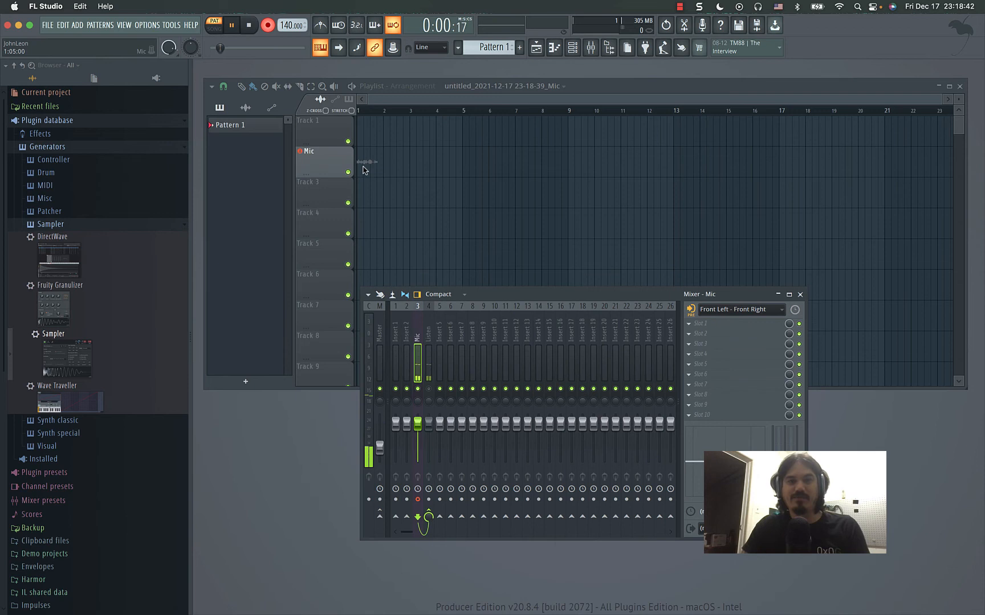
click(246, 25)
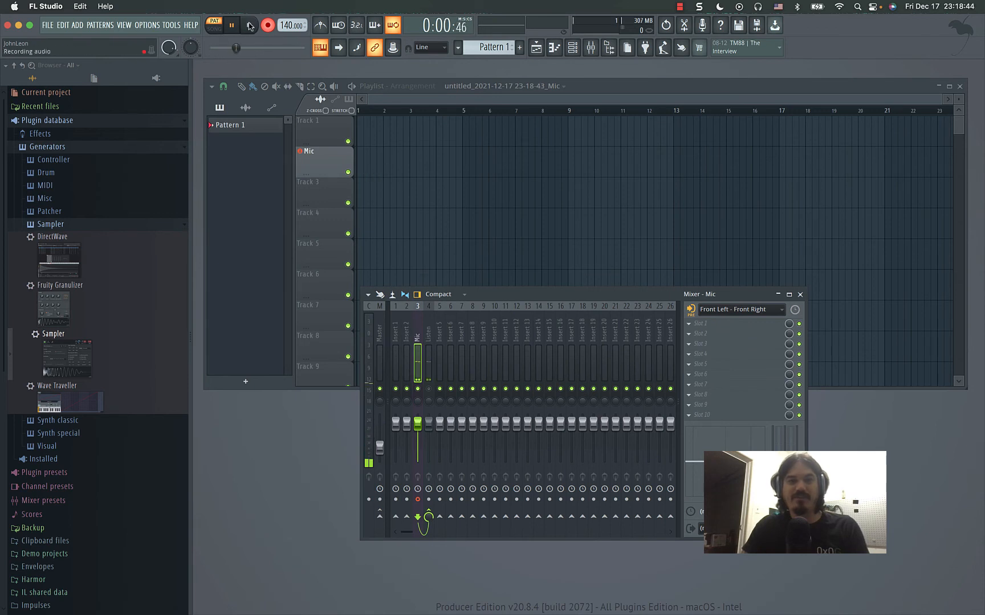
click(214, 25)
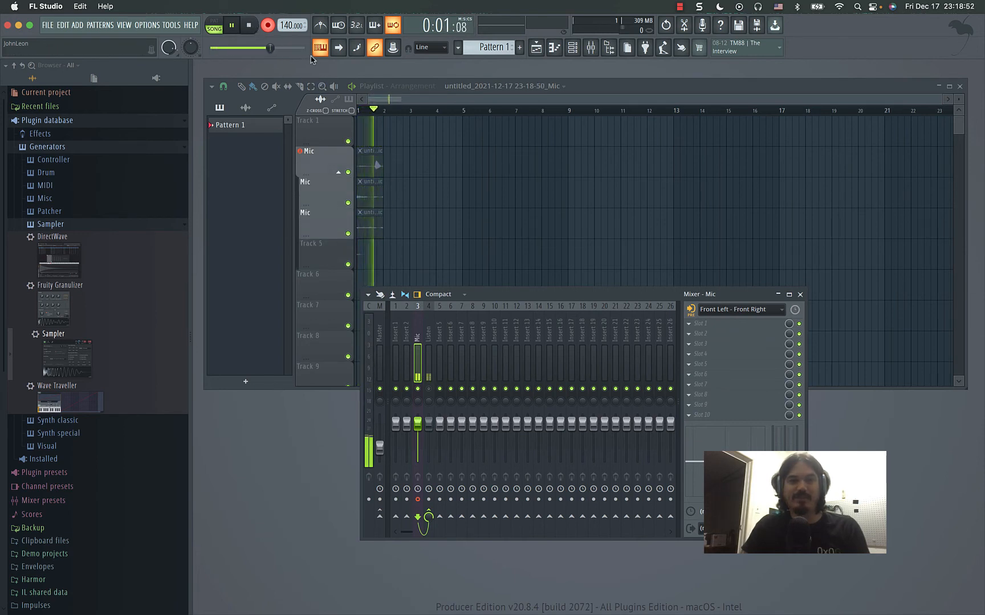
click(246, 25)
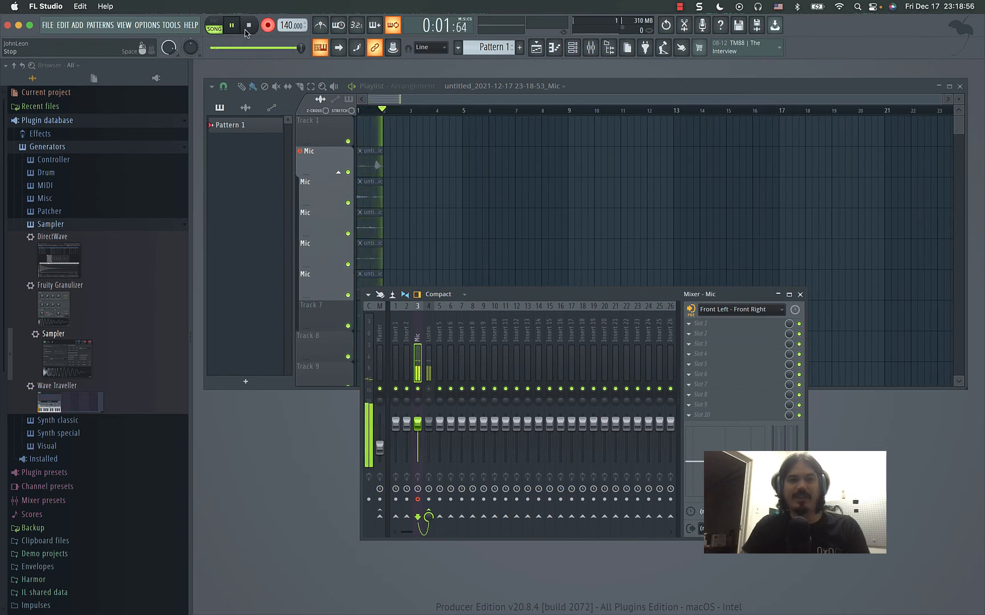
click(245, 25)
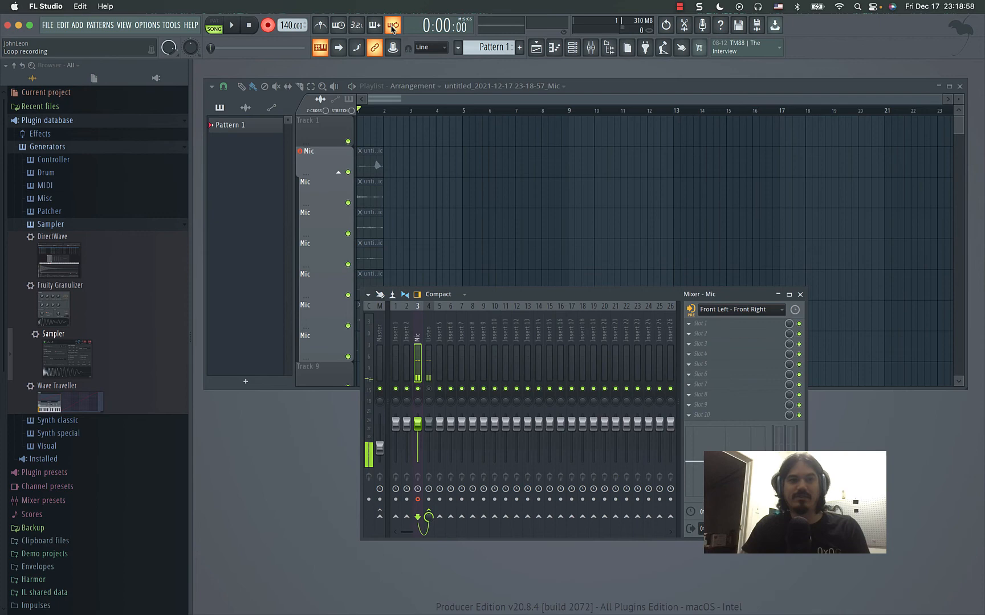
click(233, 25)
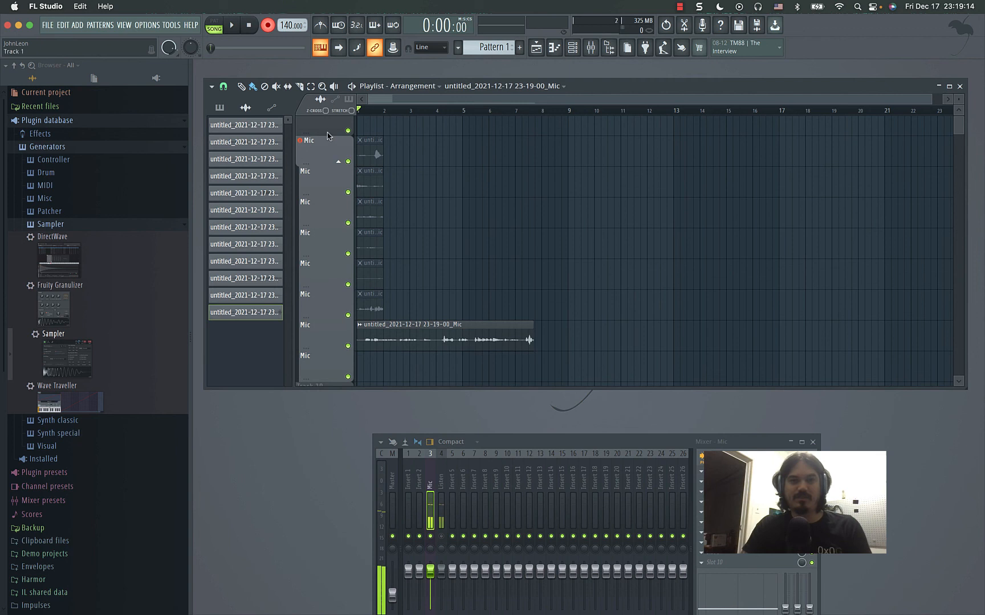
Leave the Listen insert with (none) as input and move the mixer window lower right.
click(276, 87)
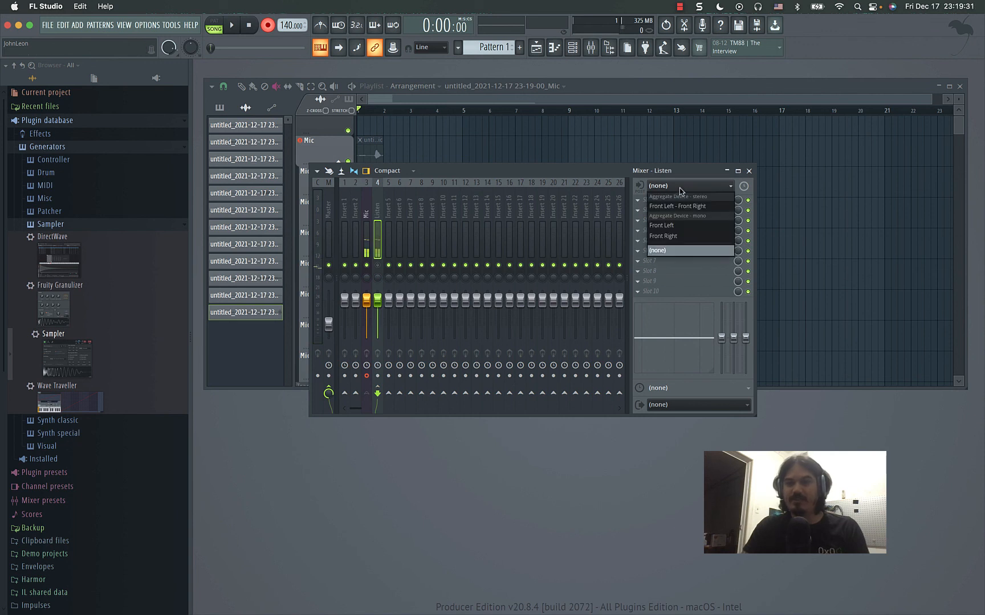
click(658, 251)
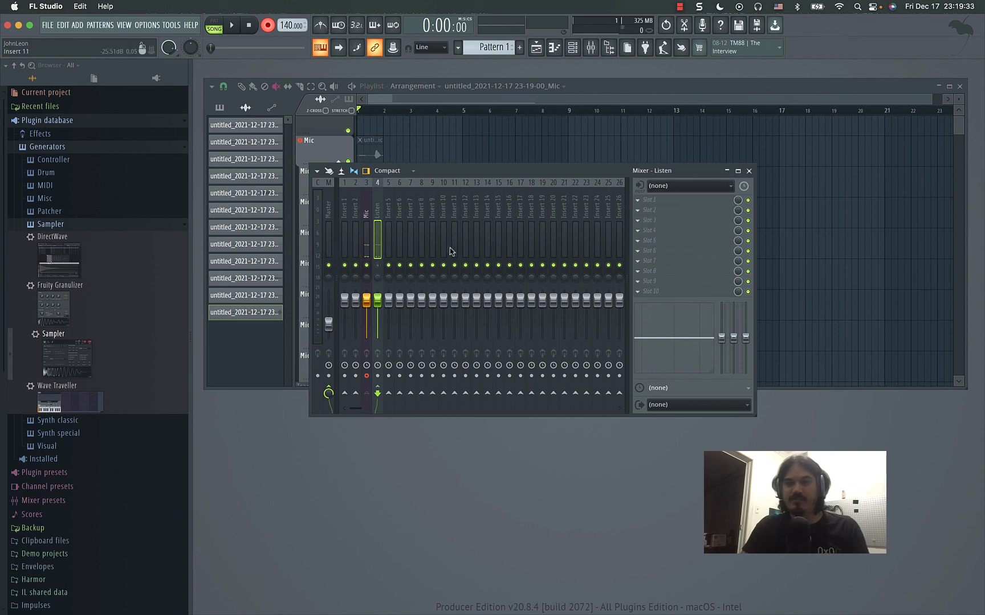
click(377, 224)
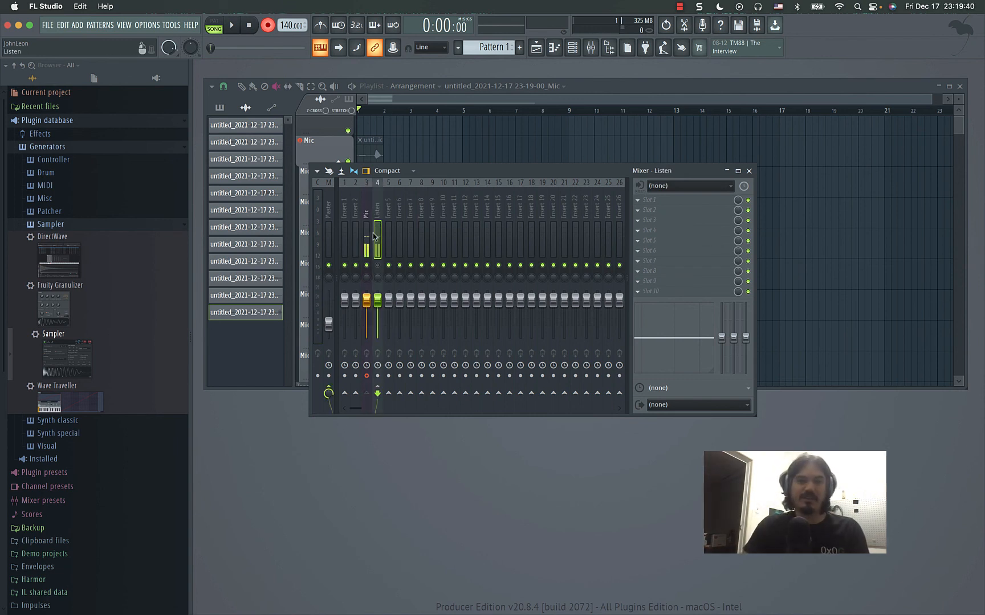
right_click(376, 237)
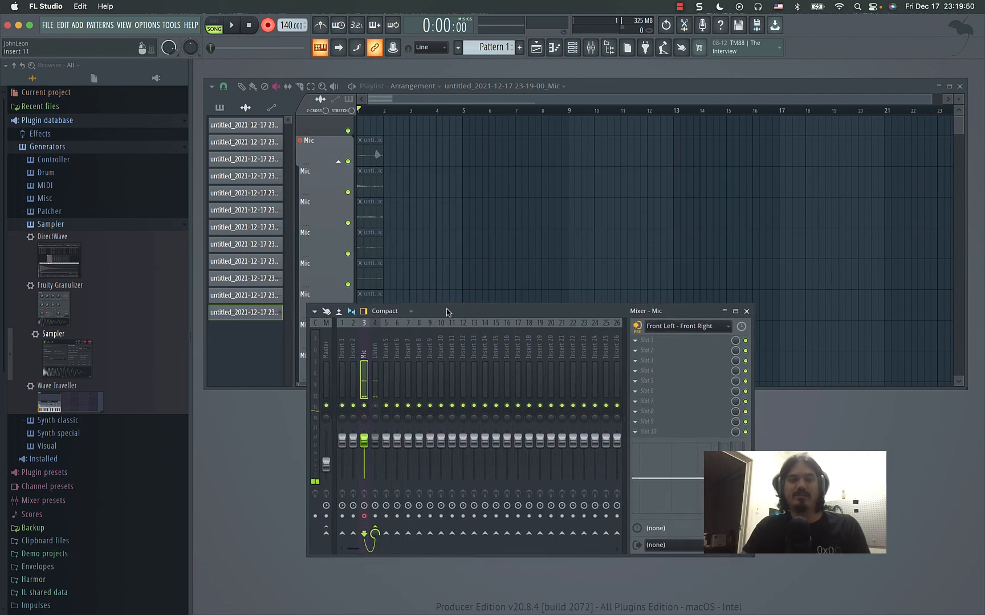
drag(446, 312, 537, 316)
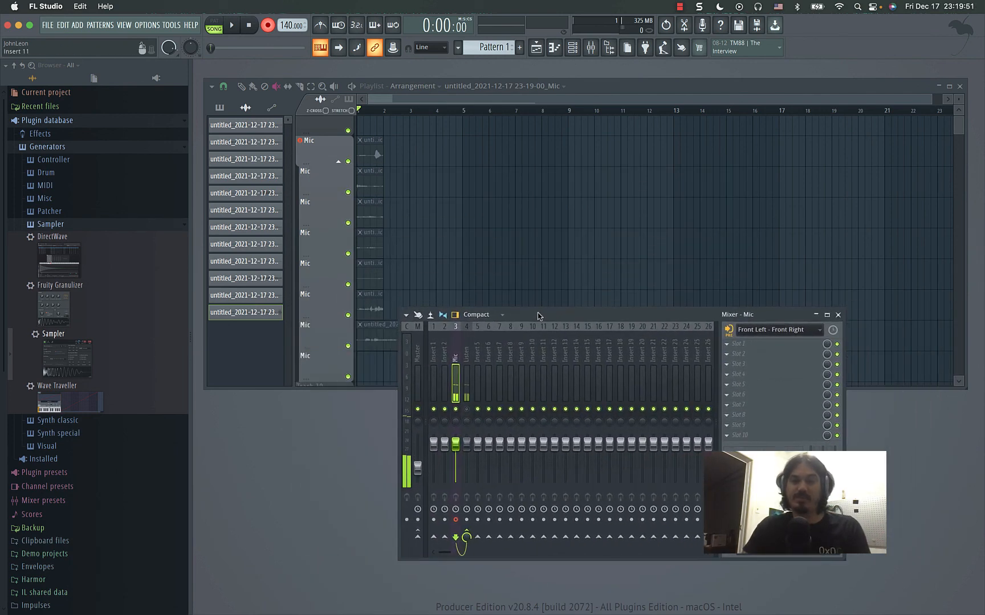